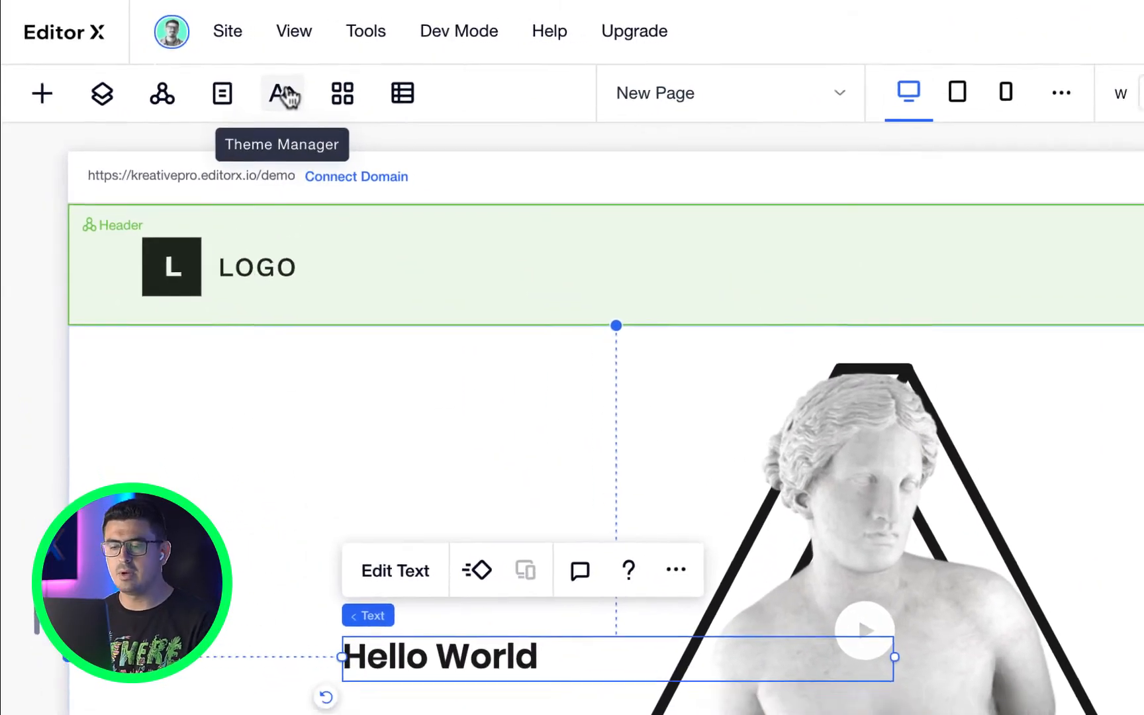
Step: Scroll through the Theme Manager's Typography Themes to review the heading and paragraph styles
{"action": "left_click", "coordinate": [281, 93]}
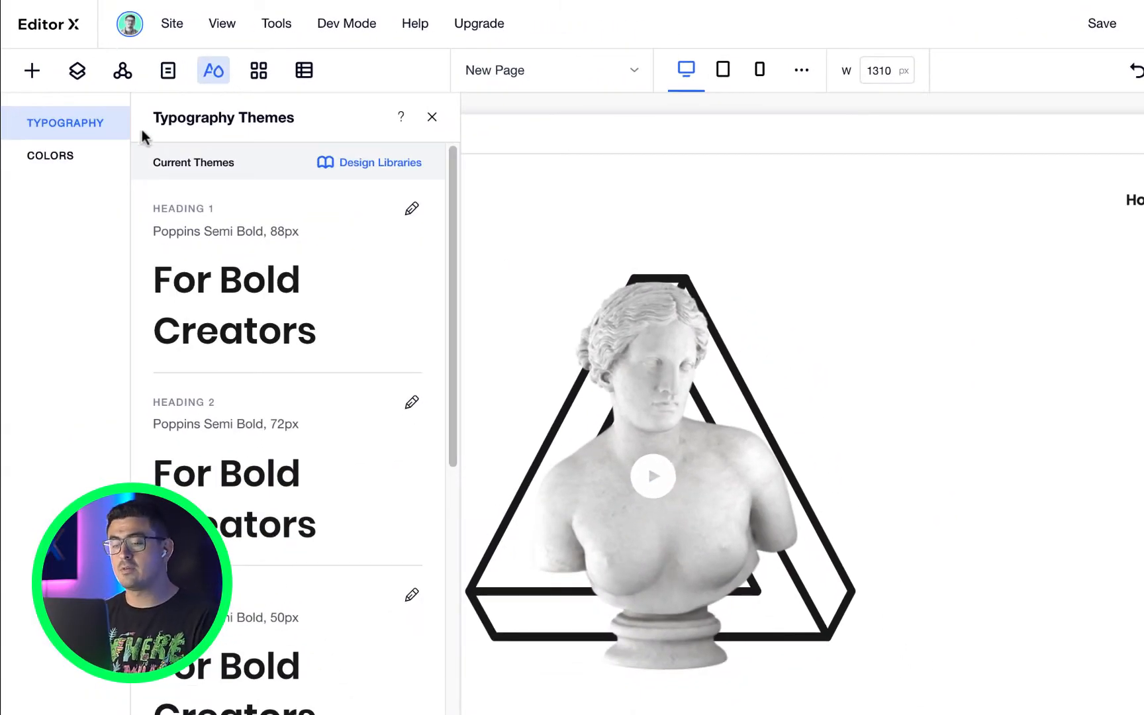
{"action": "scroll", "scroll_direction": "down", "scroll_amount": 3}
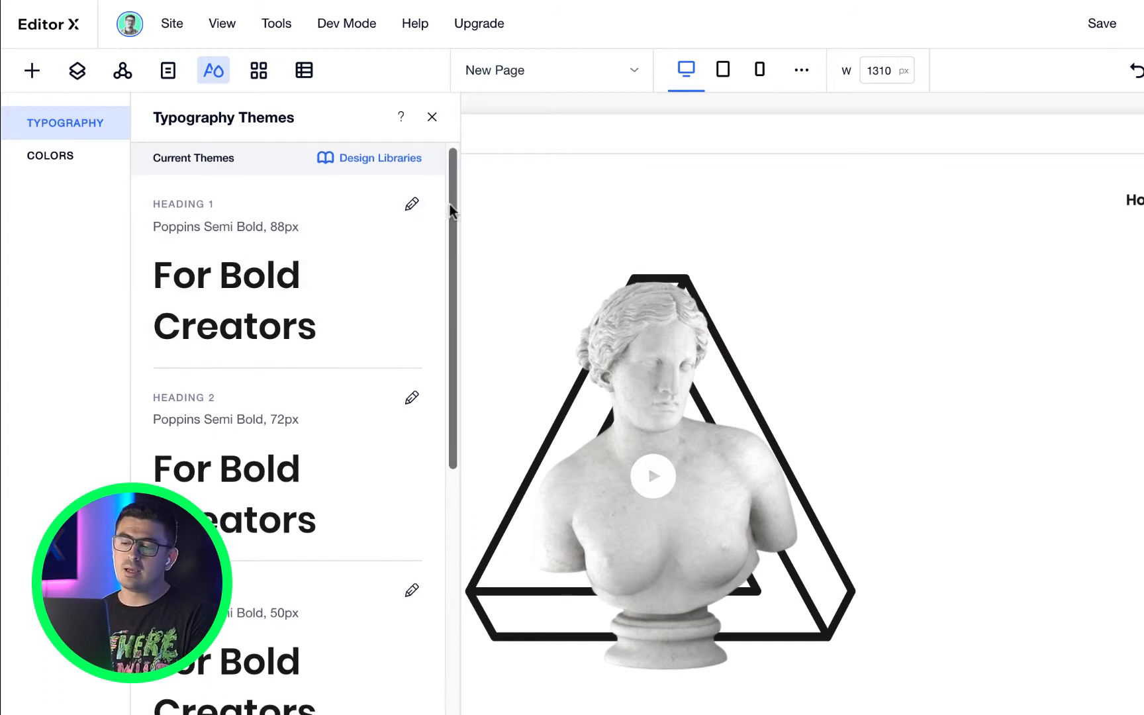
{"action": "scroll", "scroll_direction": "down", "scroll_amount": 3}
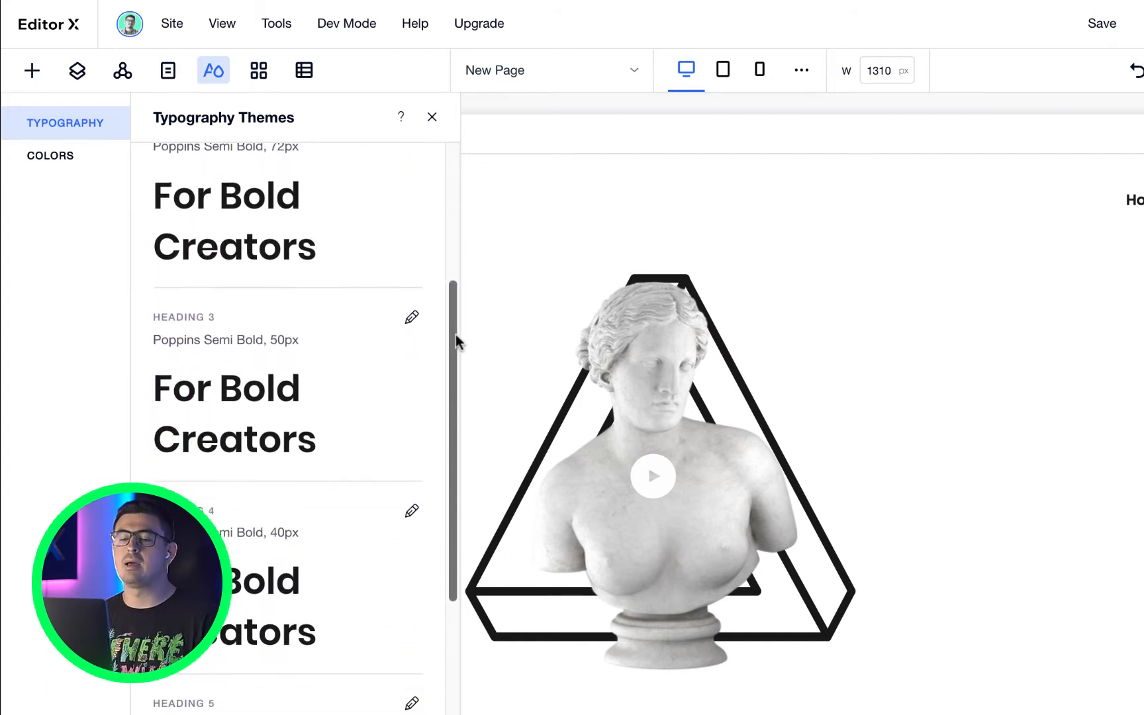
{"action": "scroll", "scroll_direction": "down", "scroll_amount": 3}
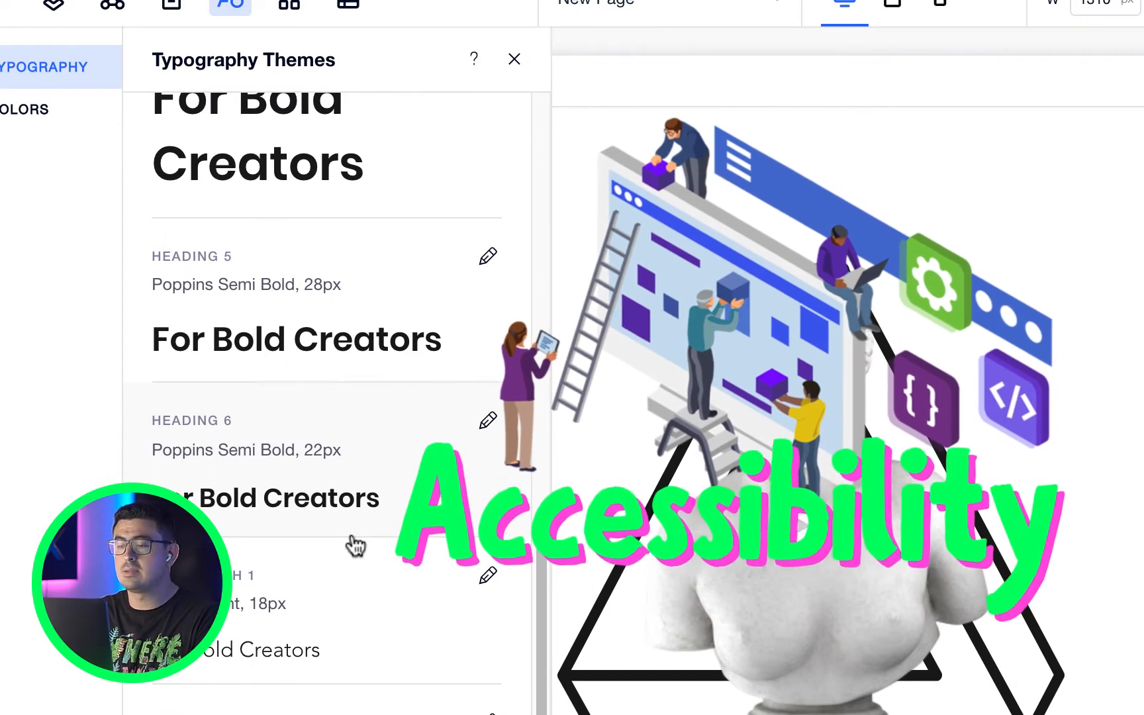
{"action": "left_click", "coordinate": [513, 59]}
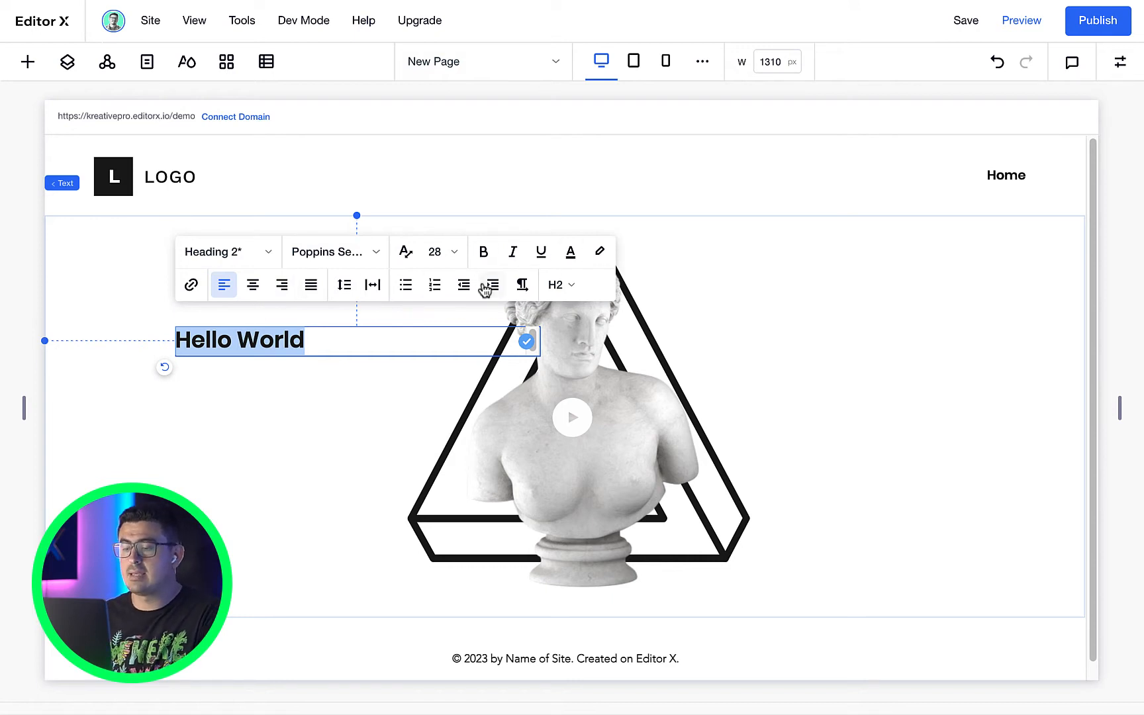
Step: Restyle Hello World as Heading 3 at 50px and bring up the font list
{"action": "left_click", "coordinate": [559, 284]}
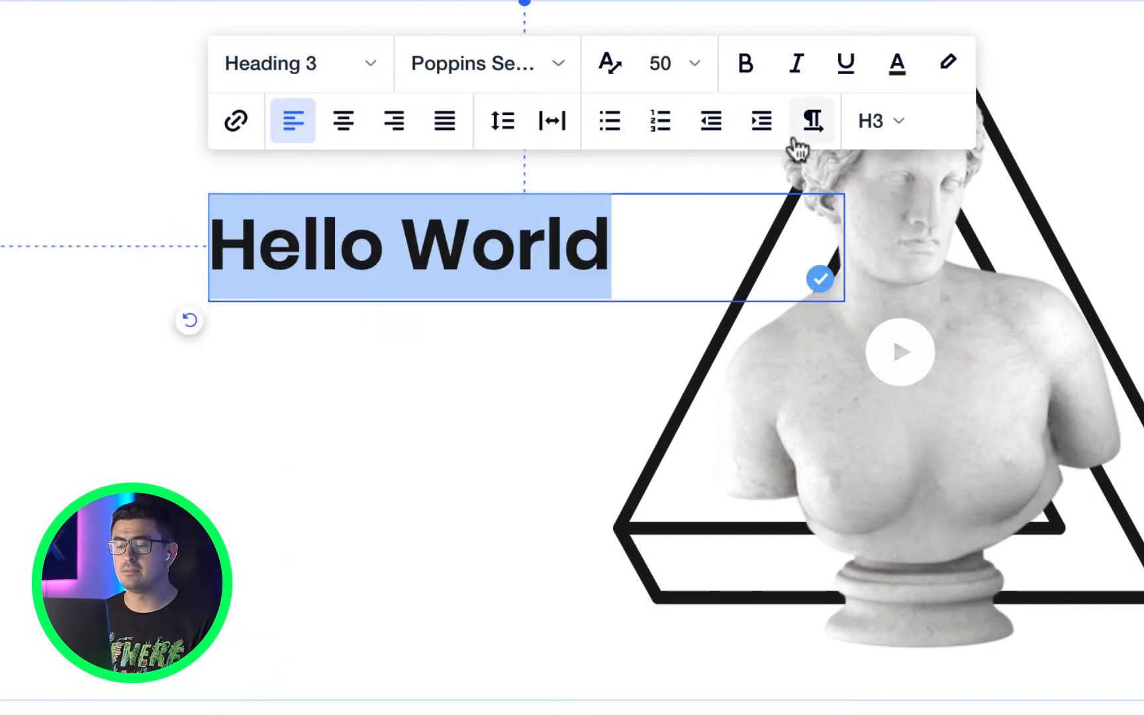
{"action": "mouse_move", "coordinate": [550, 121]}
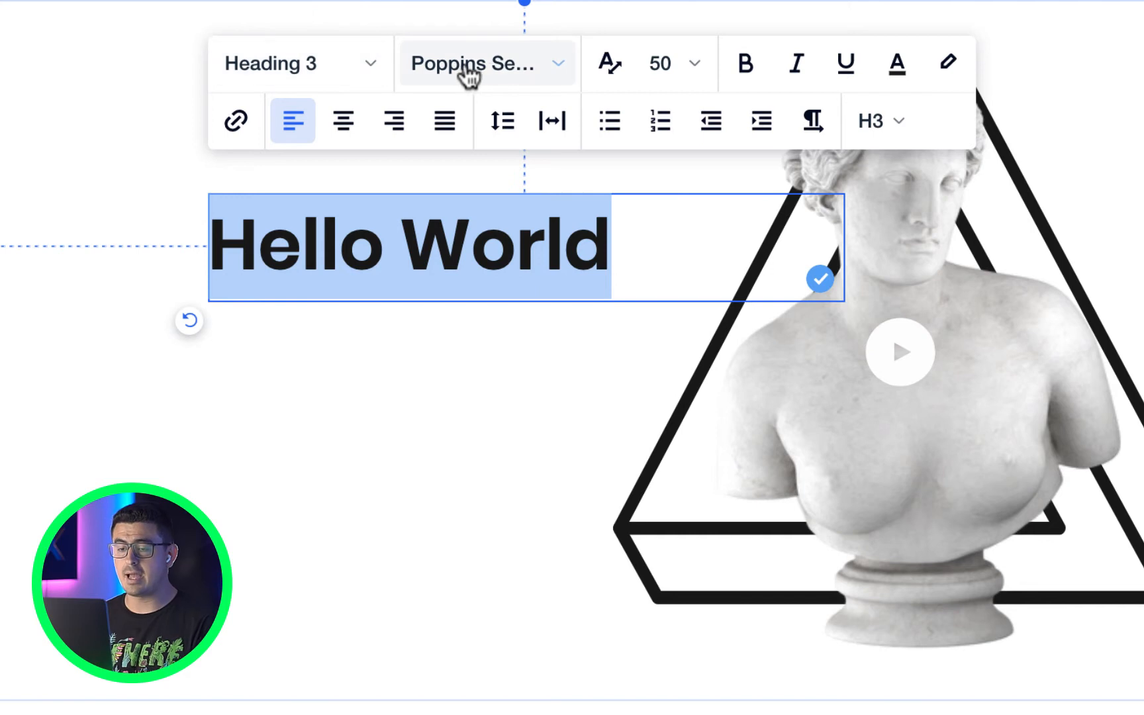
{"action": "left_click", "coordinate": [484, 63]}
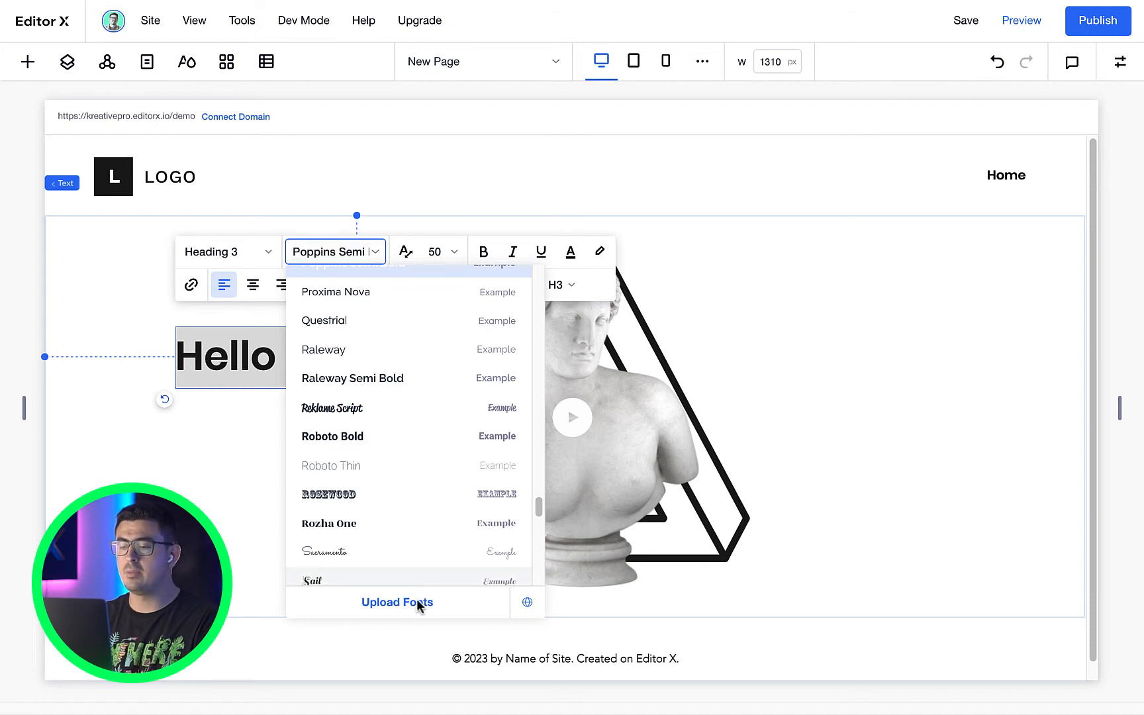
Step: Look over the uploaded fonts in Manage Your Fonts, then close the manager
{"action": "left_click", "coordinate": [397, 601]}
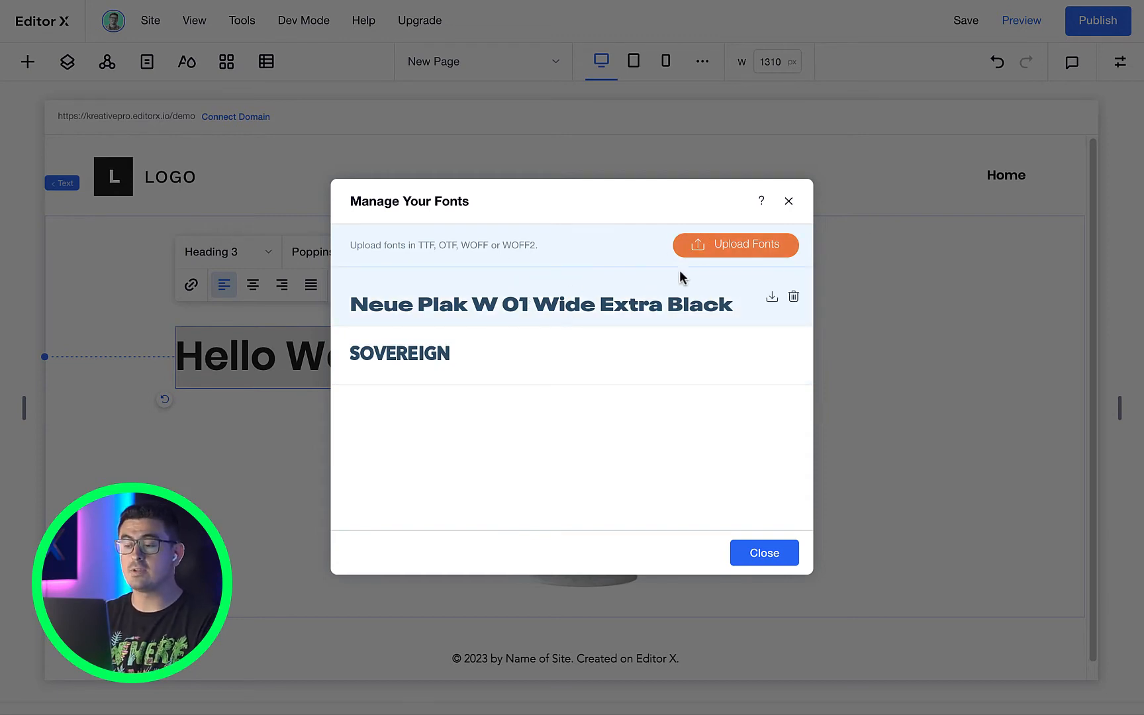
{"action": "mouse_move", "coordinate": [466, 340]}
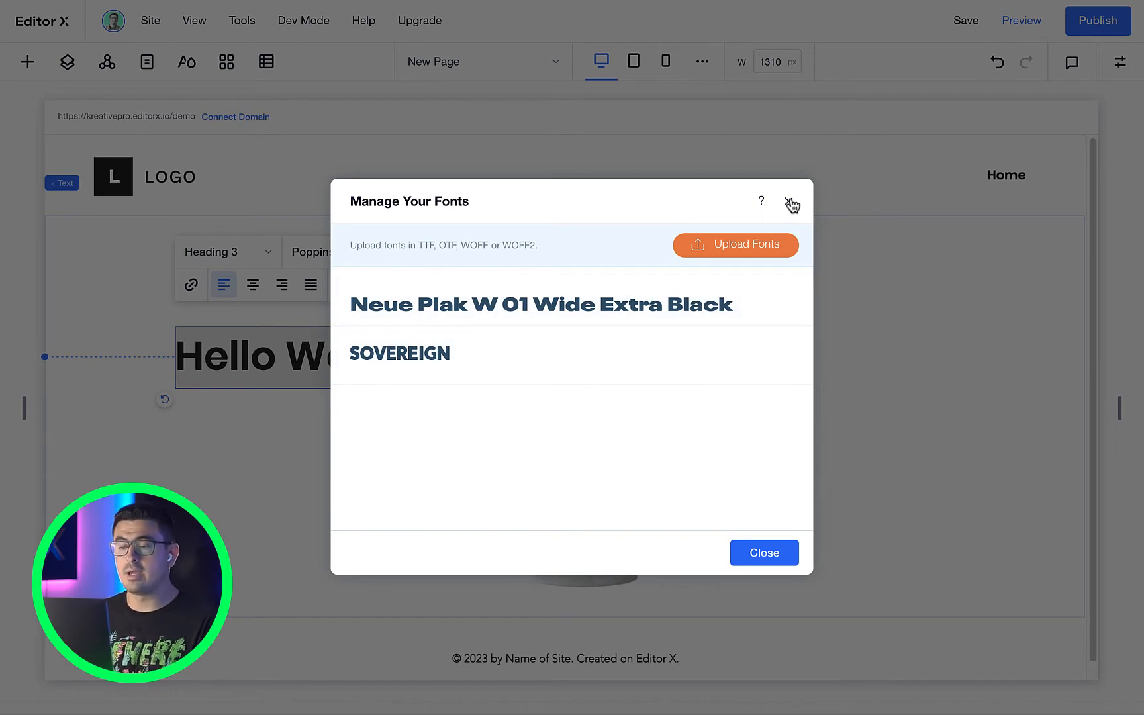
{"action": "left_click", "coordinate": [792, 201]}
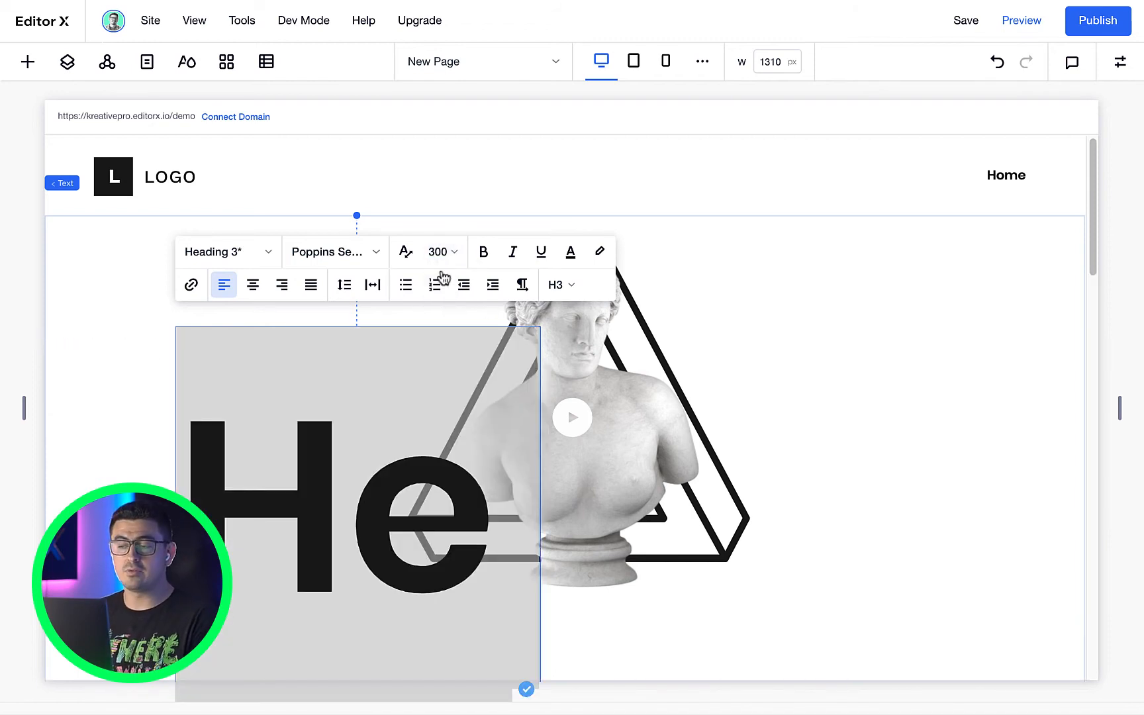
Step: Apply the Atlas font to the heading from the font list
{"action": "left_click", "coordinate": [333, 251]}
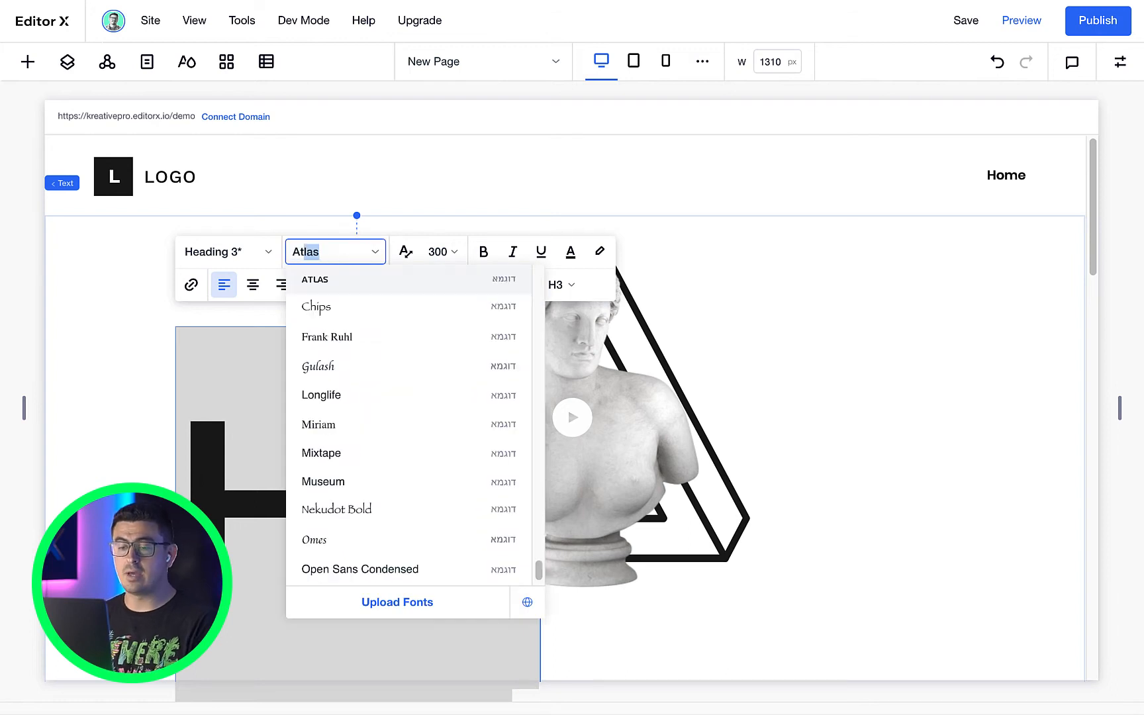
{"action": "left_click", "coordinate": [314, 280]}
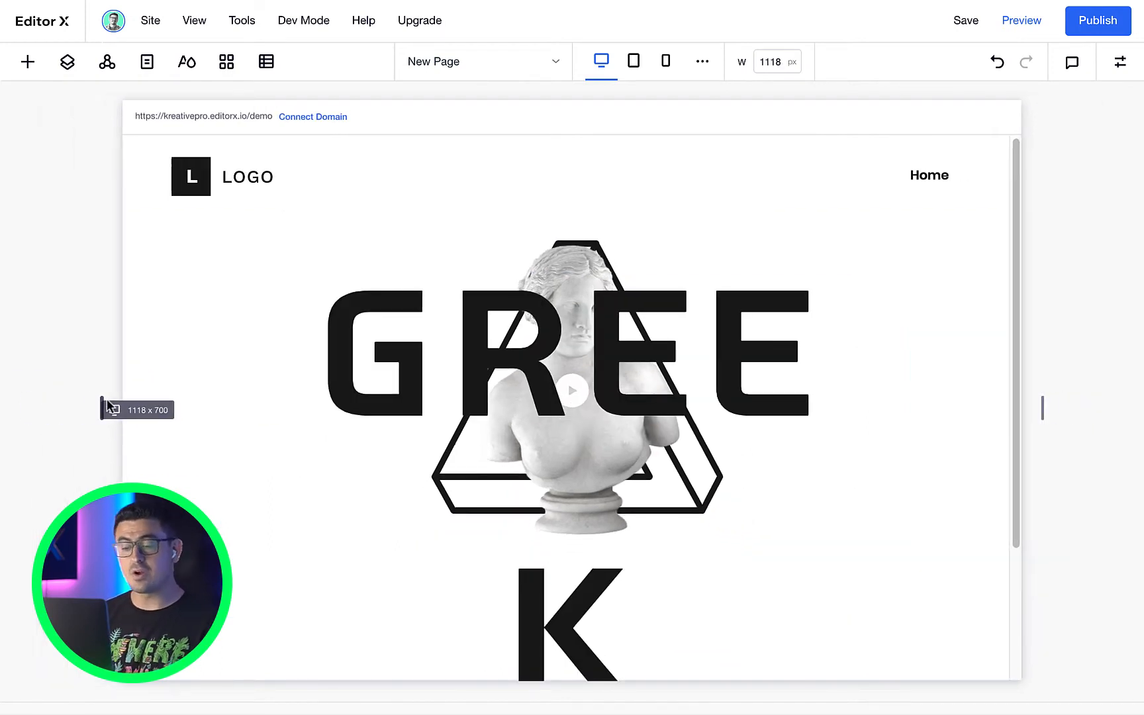
Step: Narrow and re-widen the canvas to check how the GREEK heading scales
{"action": "left_click", "coordinate": [632, 61]}
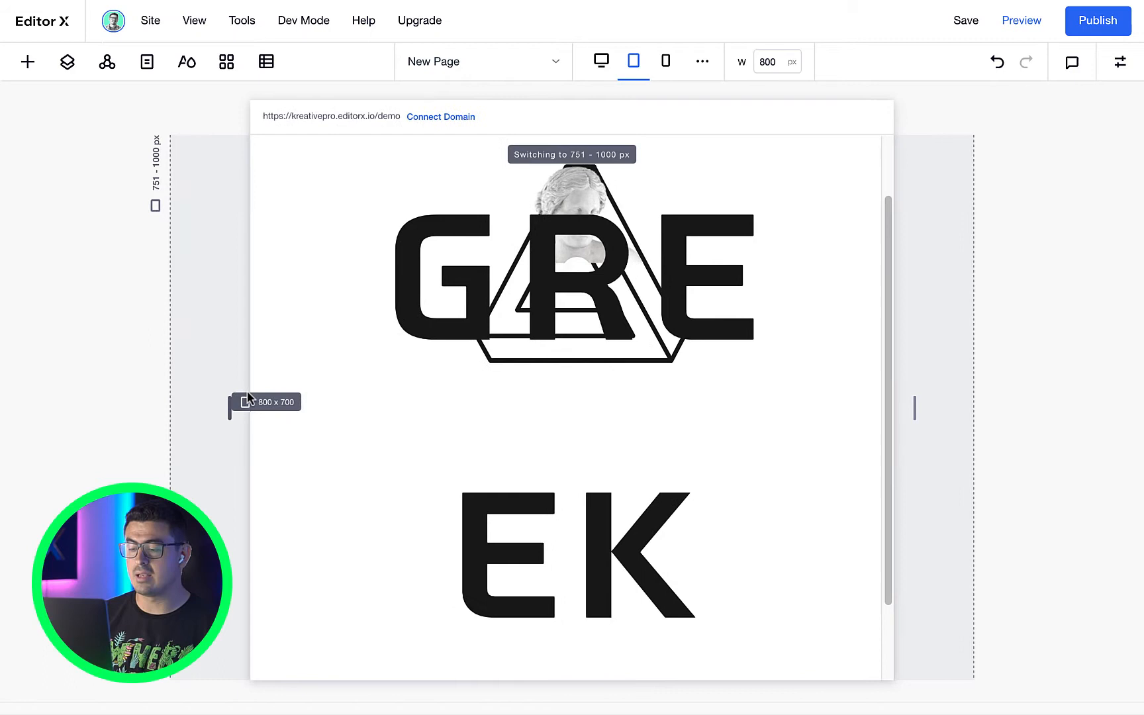
{"action": "left_click", "coordinate": [599, 61]}
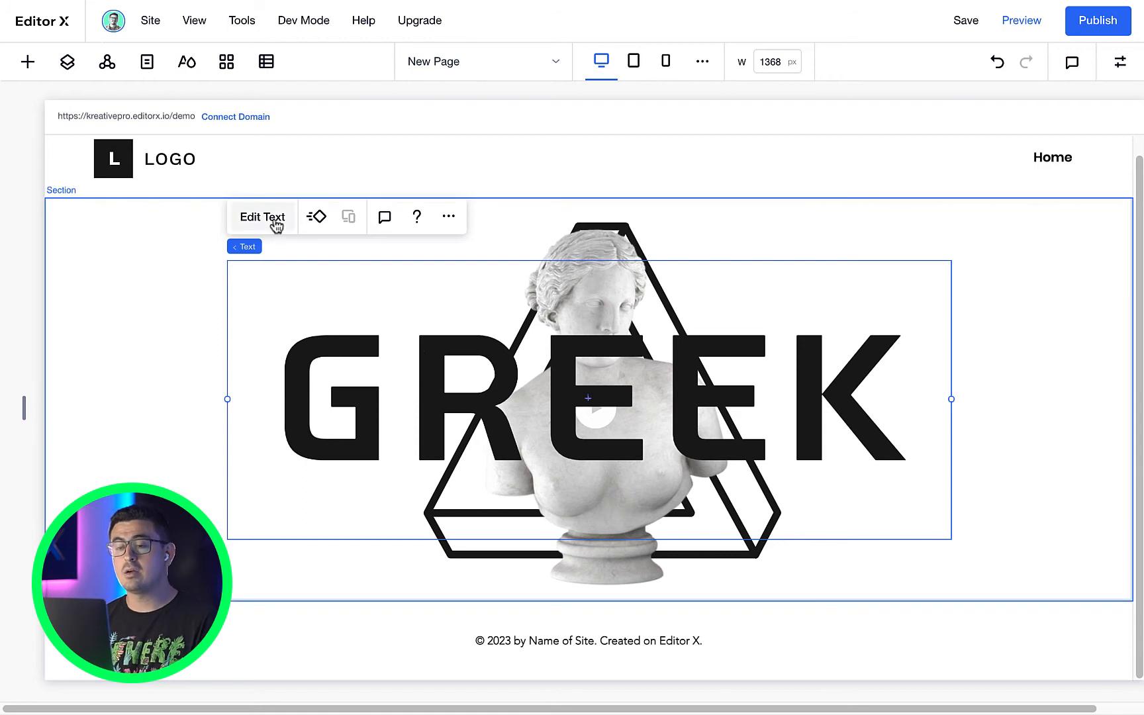
{"action": "left_click", "coordinate": [261, 217]}
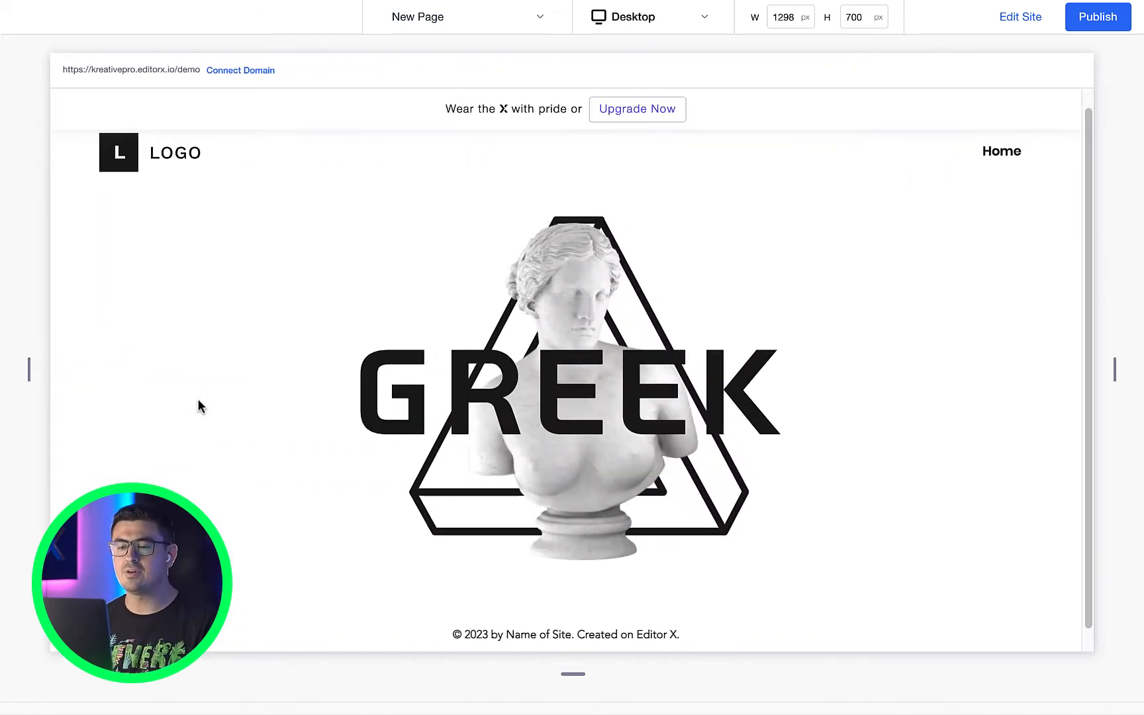
Step: Leave preview, inspect the Heading 3 theme (Atlas, weight 300), and reopen Typography Themes
{"action": "left_click", "coordinate": [1020, 16]}
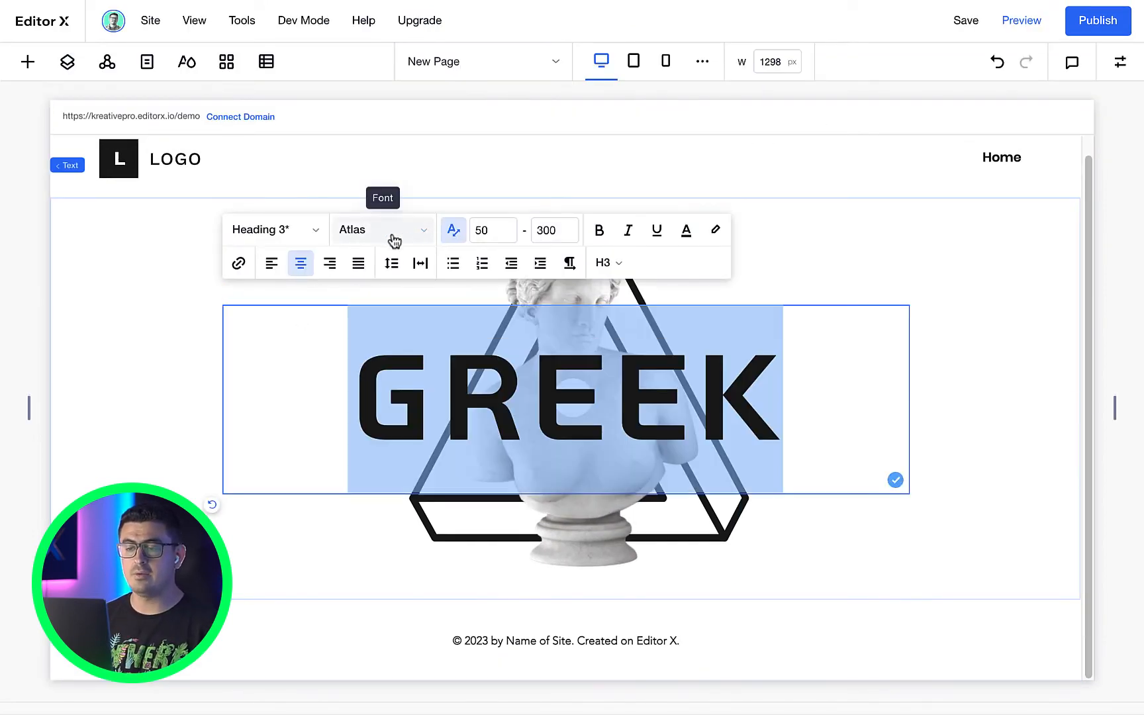
{"action": "left_click", "coordinate": [186, 62]}
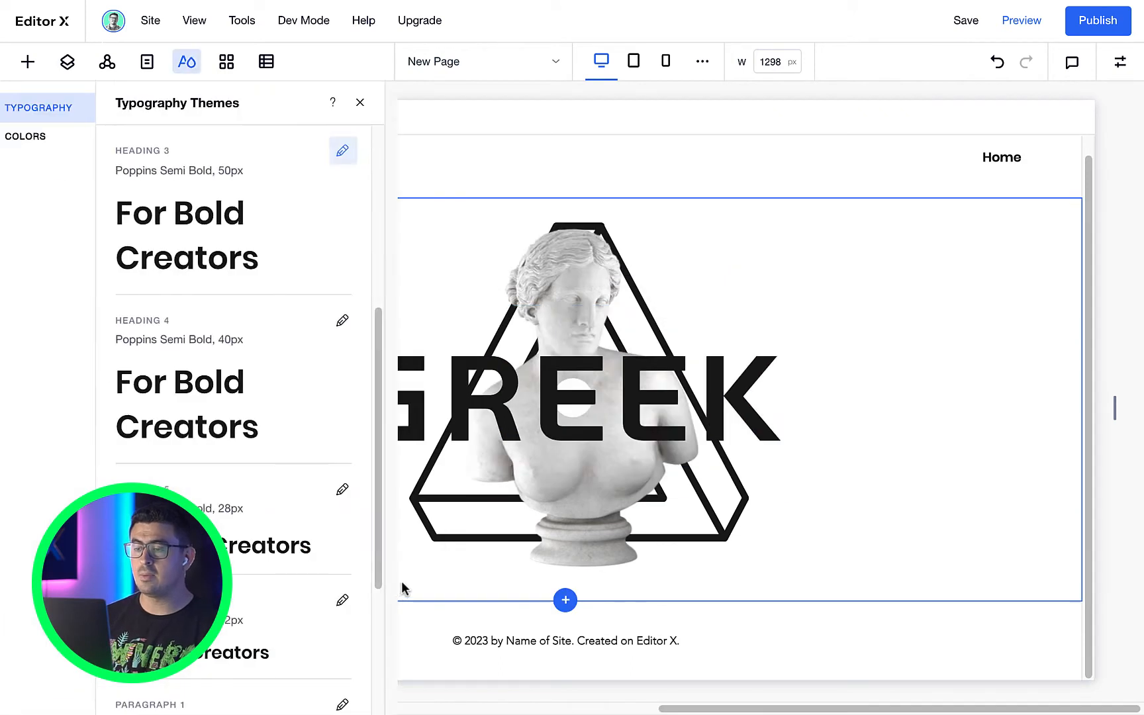
{"action": "left_click", "coordinate": [342, 150]}
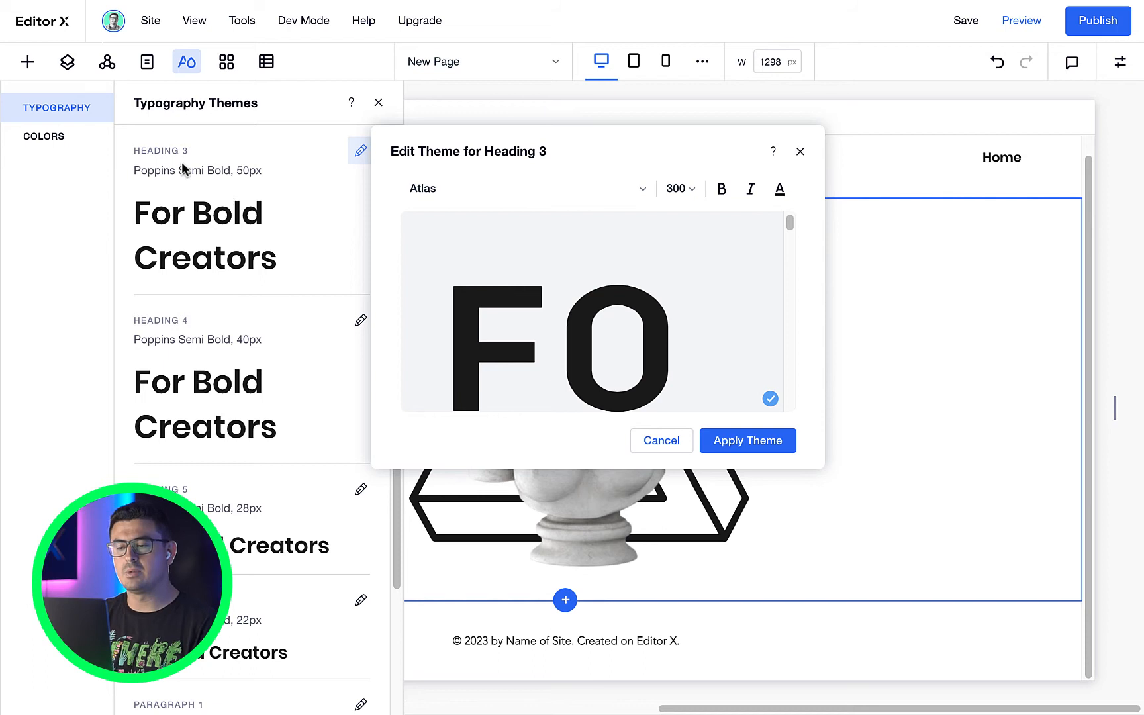
{"action": "mouse_move", "coordinate": [197, 220]}
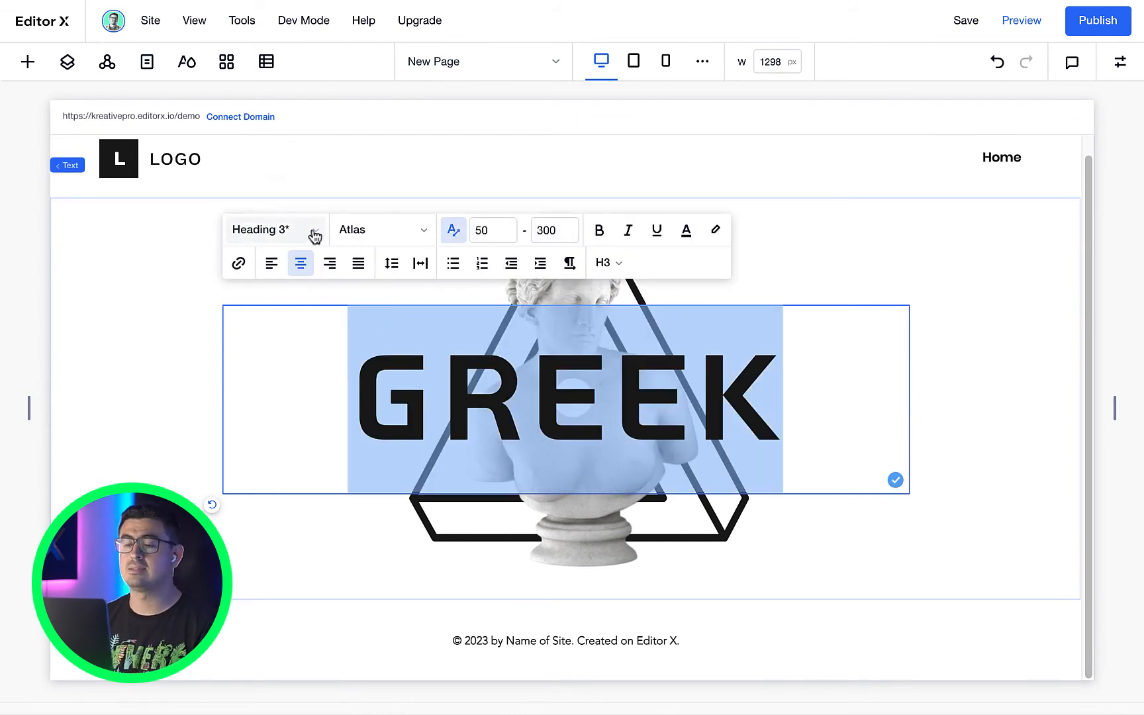
{"action": "left_click", "coordinate": [186, 61]}
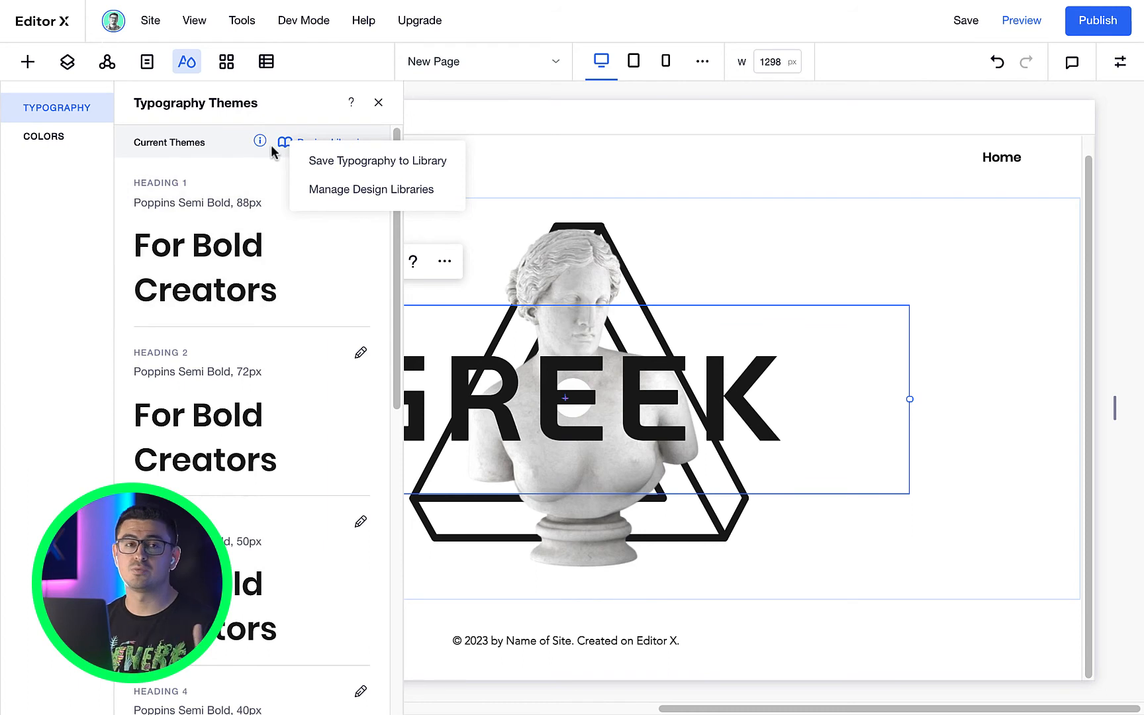
{"action": "left_click", "coordinate": [370, 188]}
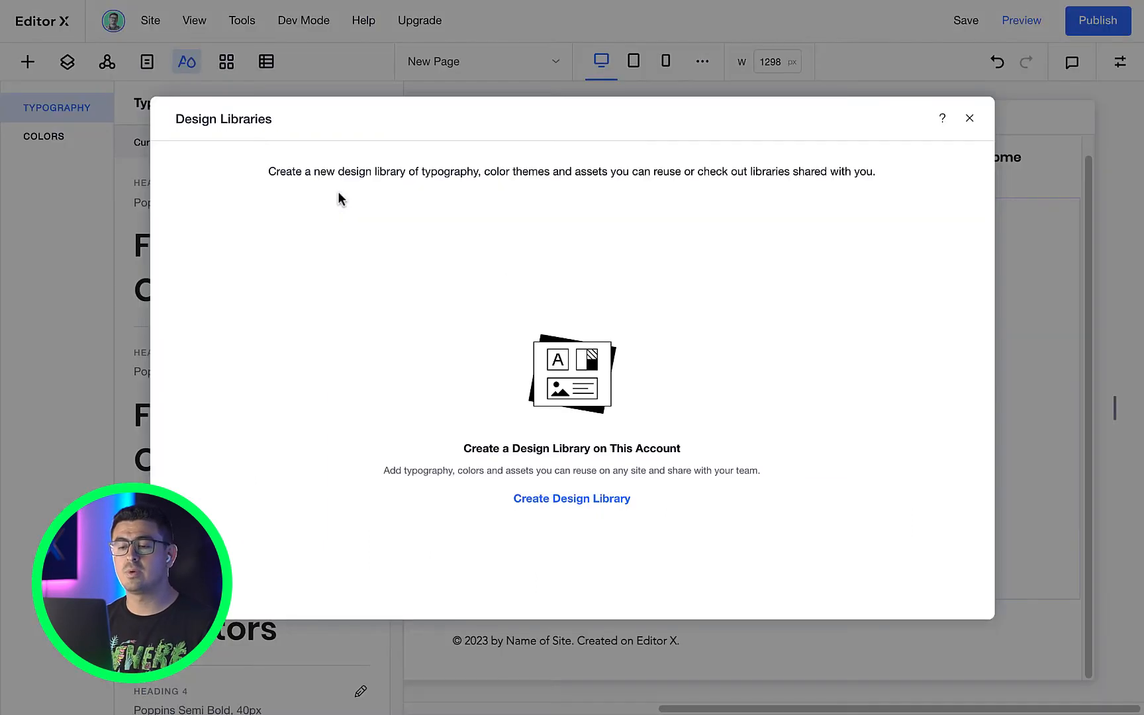
{"action": "mouse_move", "coordinate": [732, 394]}
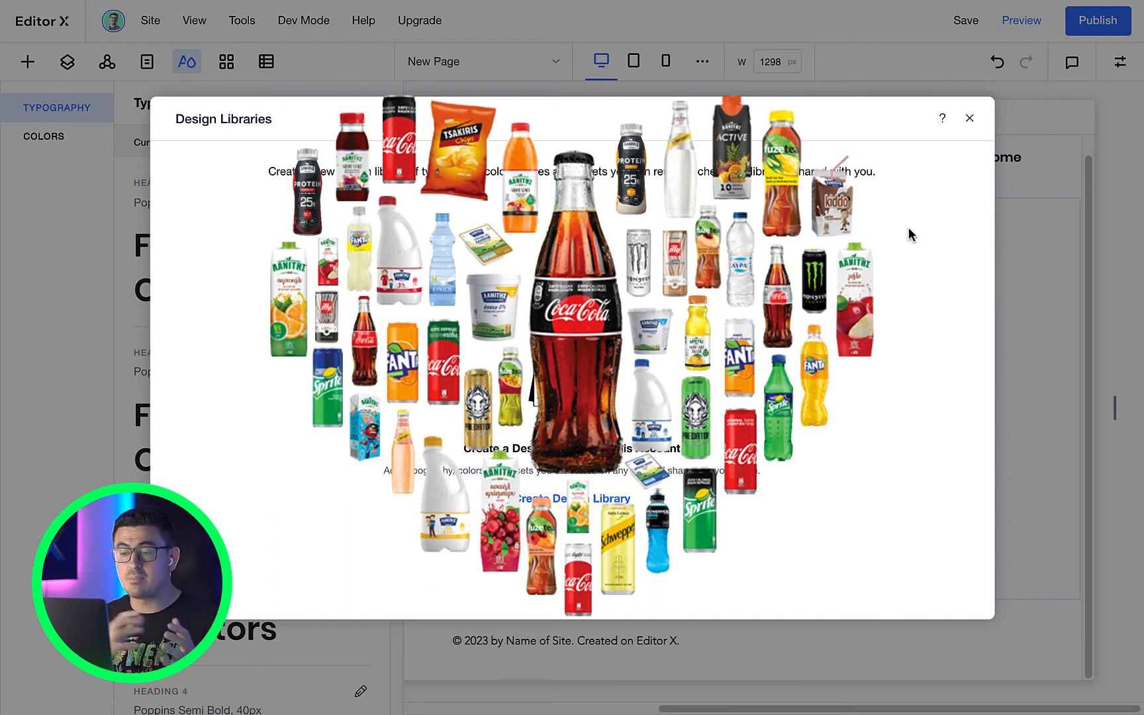
{"action": "mouse_move", "coordinate": [968, 214]}
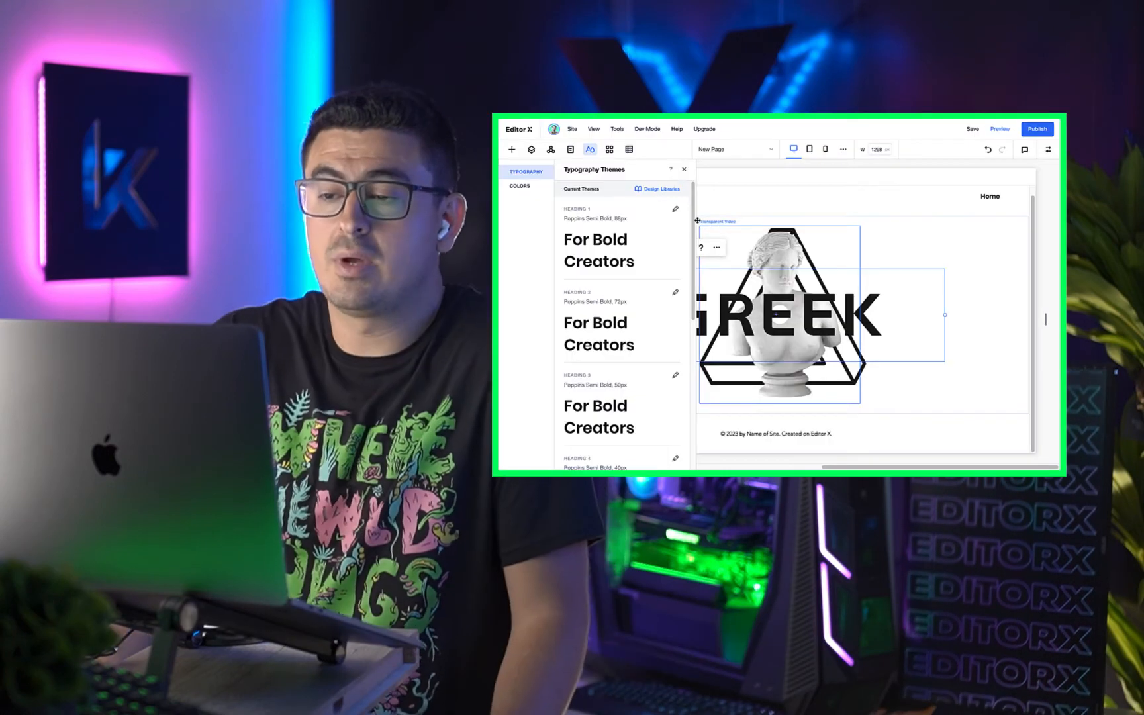
{"action": "scroll", "scroll_direction": "down", "scroll_amount": 3}
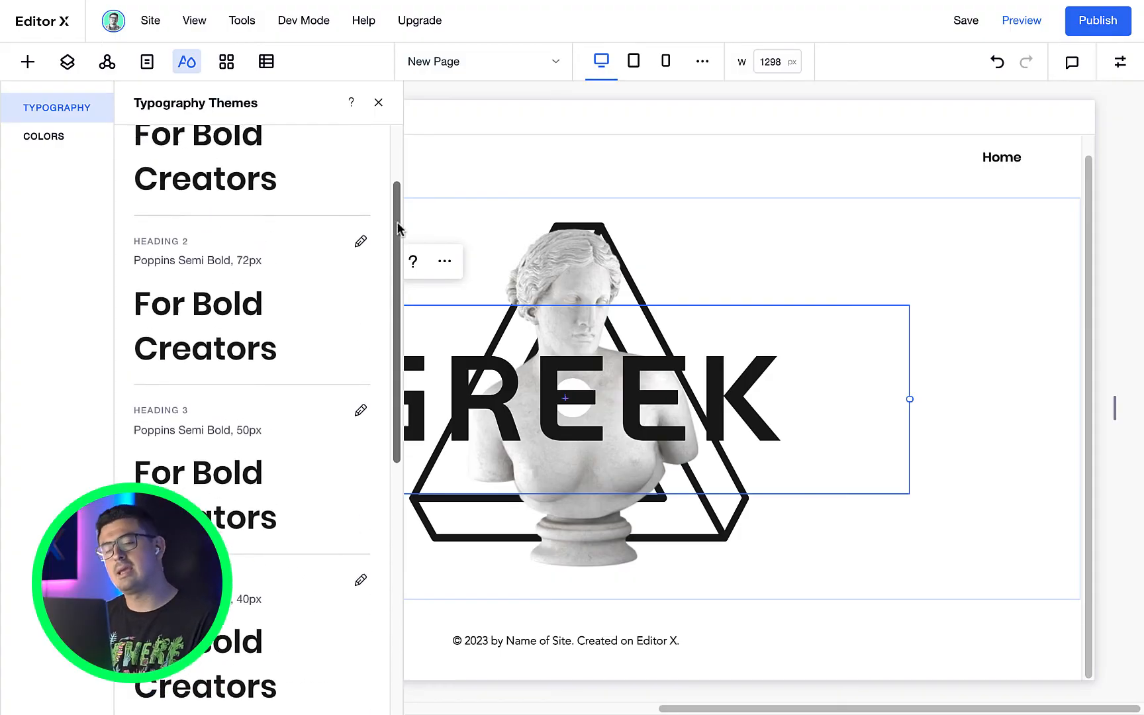
Step: Show the Color Themes with background, text and action color palettes
{"action": "left_click", "coordinate": [42, 137]}
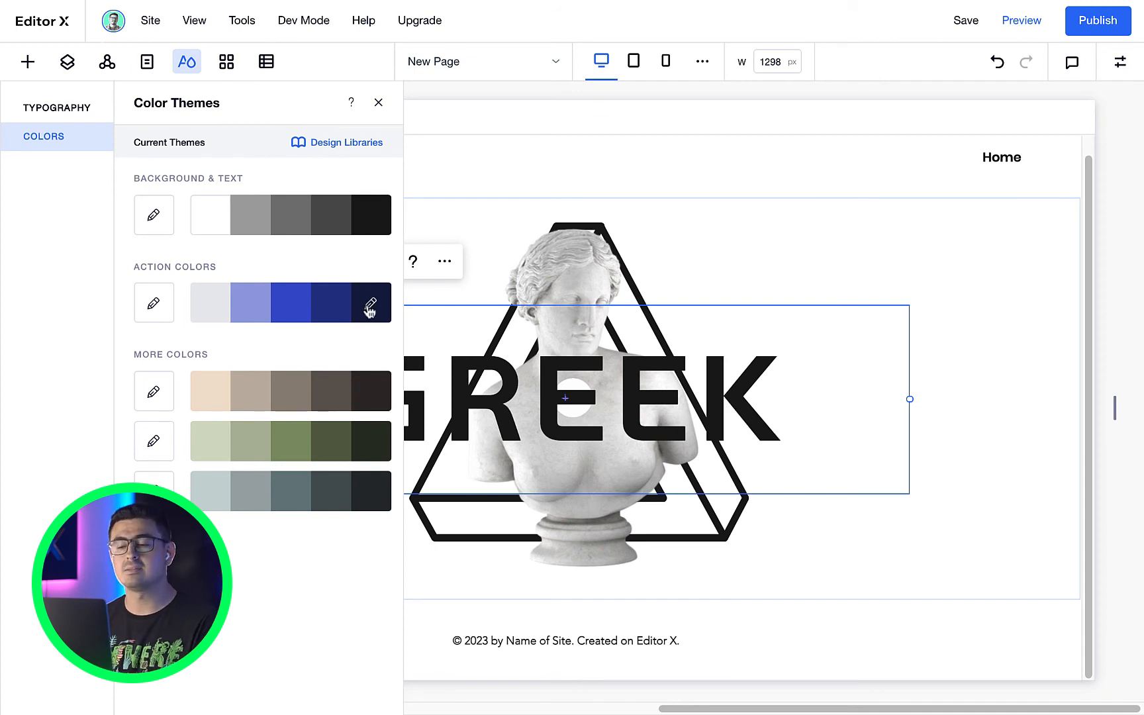
{"action": "mouse_move", "coordinate": [372, 491]}
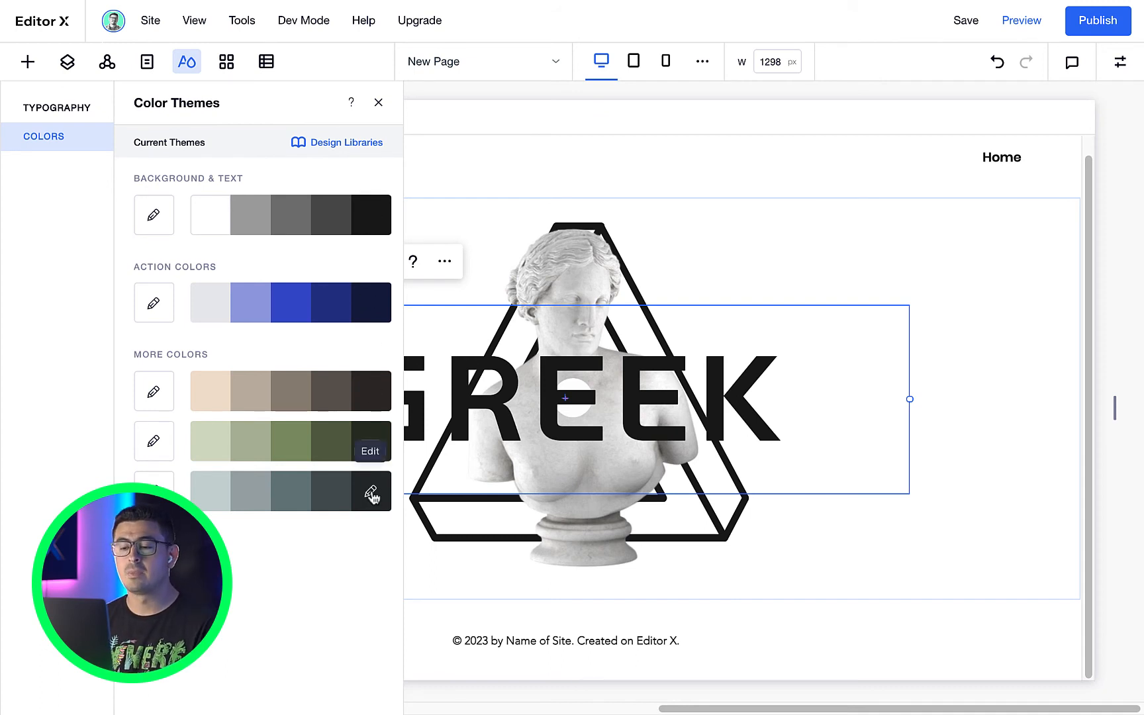